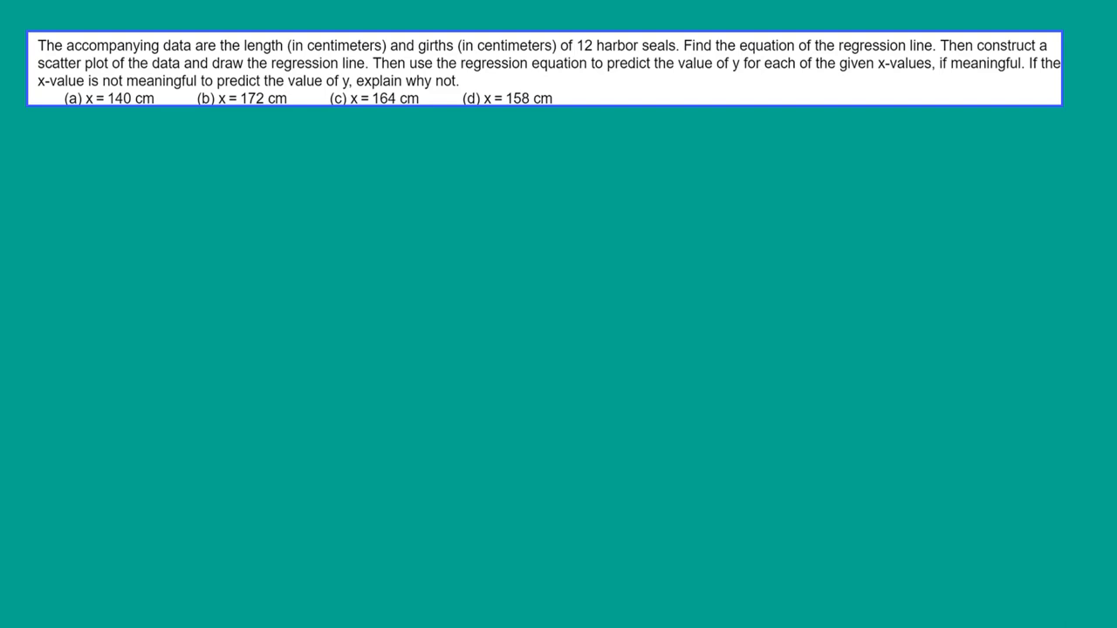
Step: Report Min and Max of the Length, x column via Summary Stats > Columns, giving 123 to 168
{"action": "double_click", "coordinate": [91, 98]}
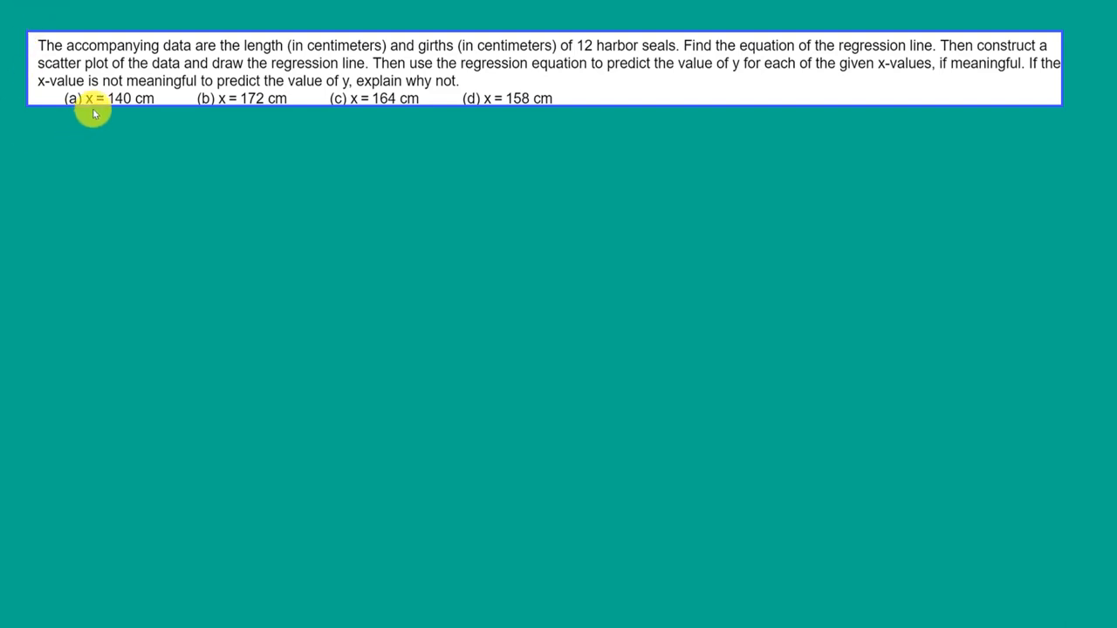
{"action": "mouse_move", "coordinate": [437, 45]}
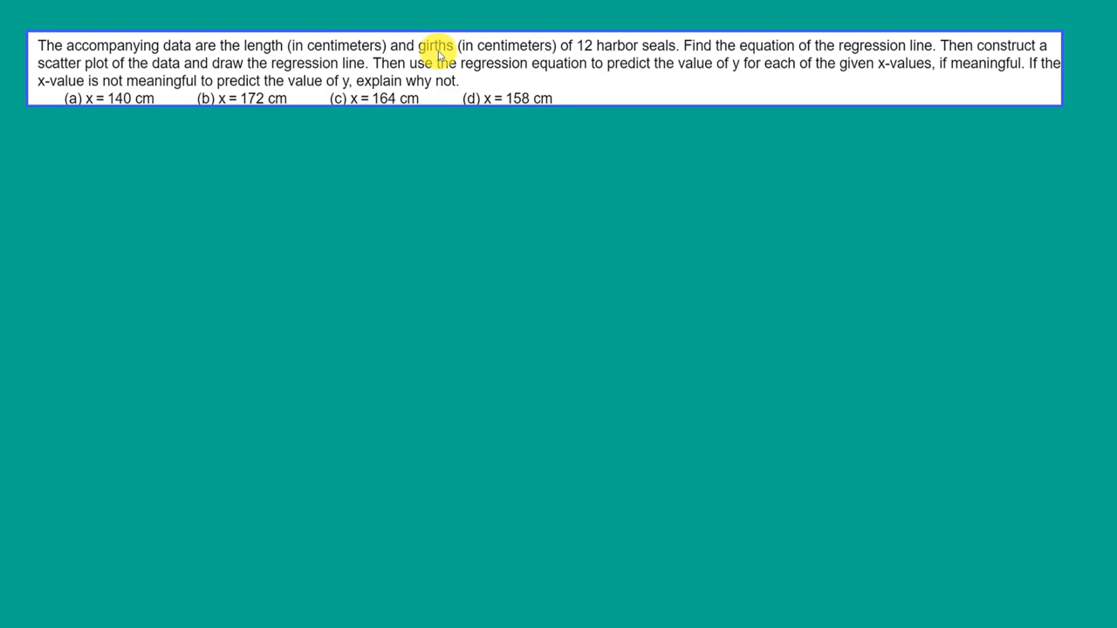
{"action": "mouse_move", "coordinate": [632, 54]}
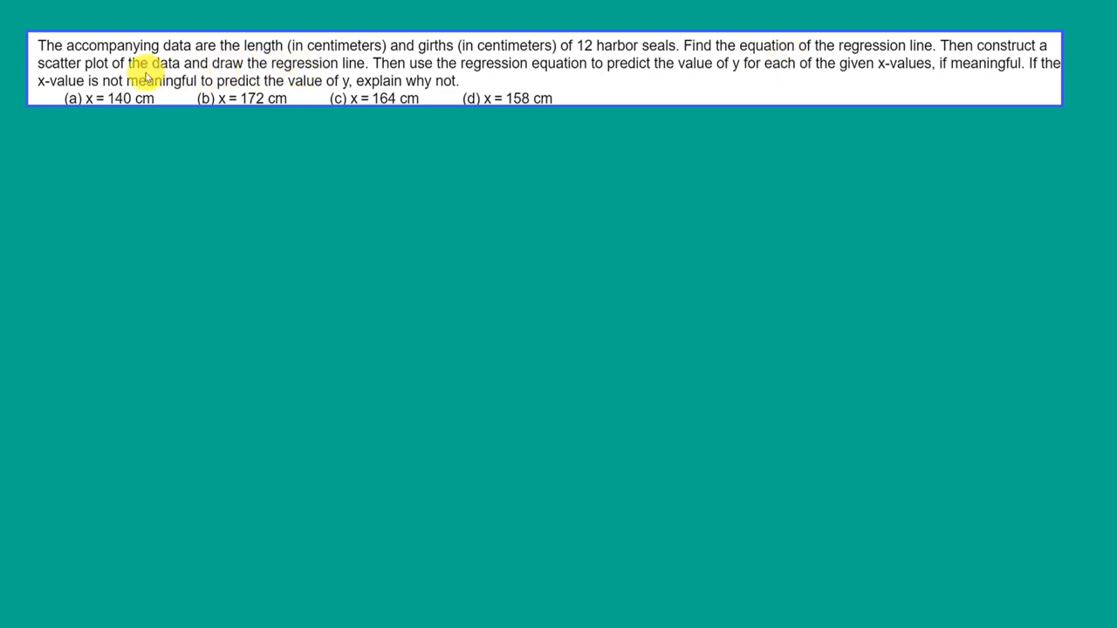
{"action": "mouse_move", "coordinate": [286, 63]}
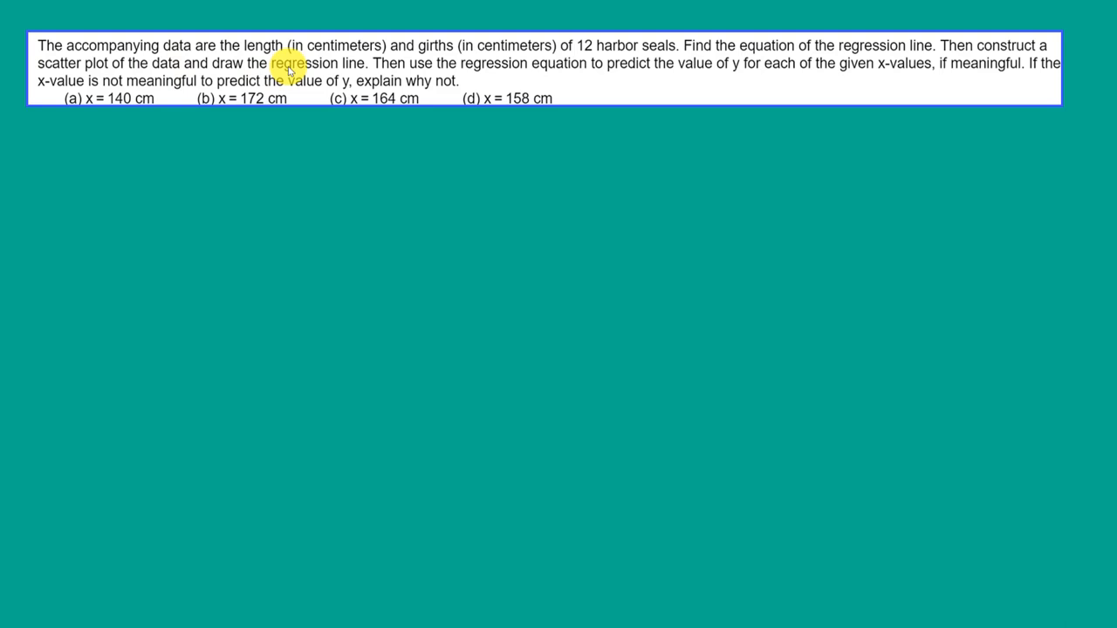
{"action": "mouse_move", "coordinate": [602, 63]}
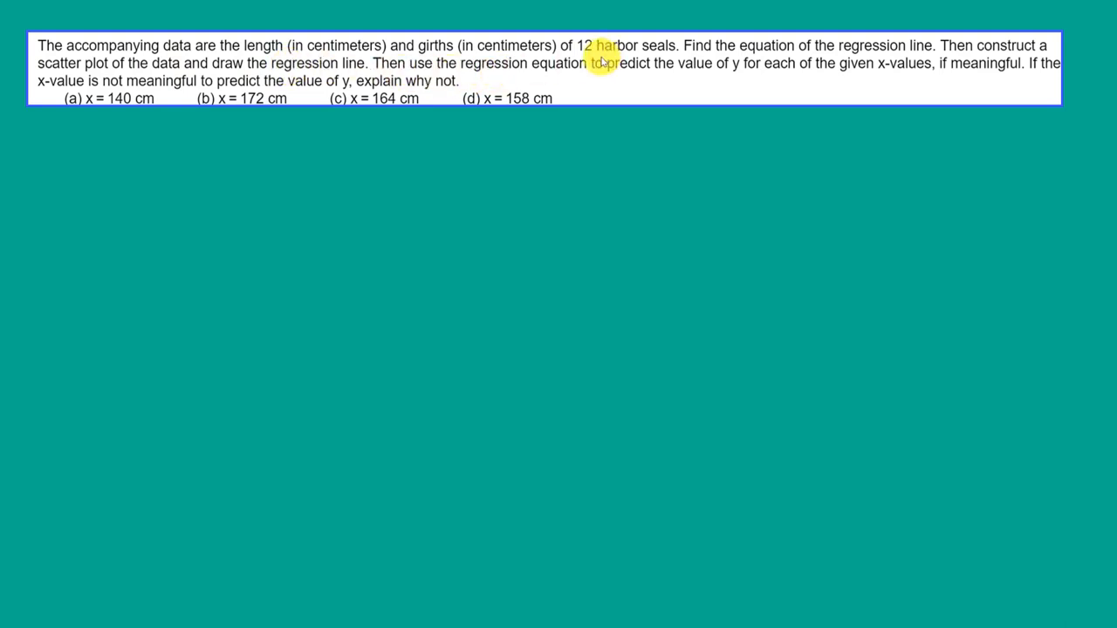
{"action": "mouse_move", "coordinate": [737, 77]}
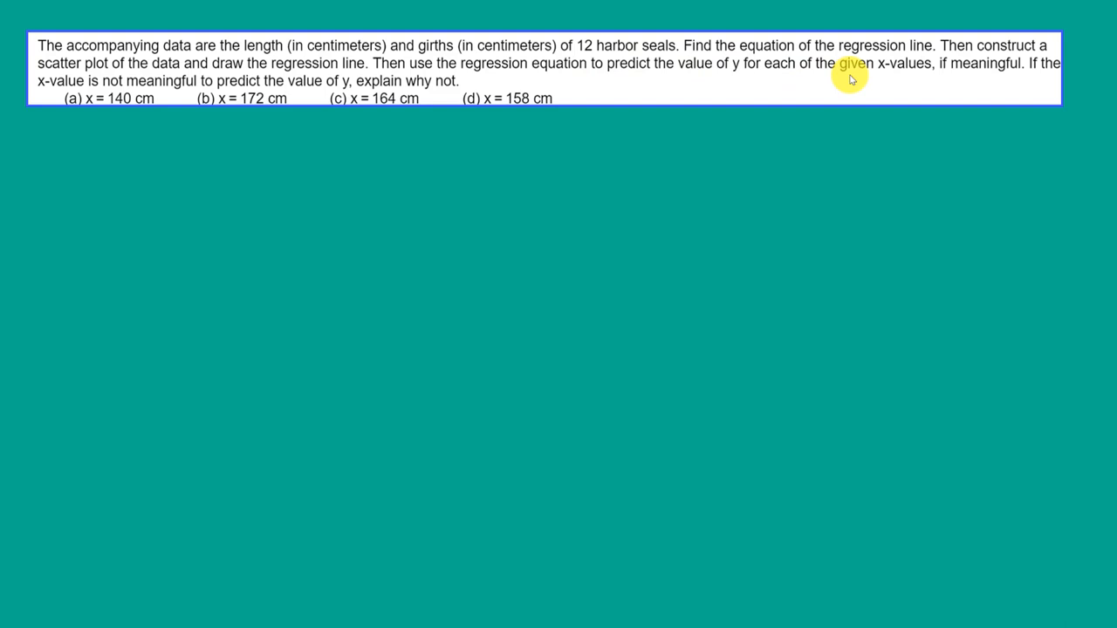
{"action": "mouse_move", "coordinate": [970, 70]}
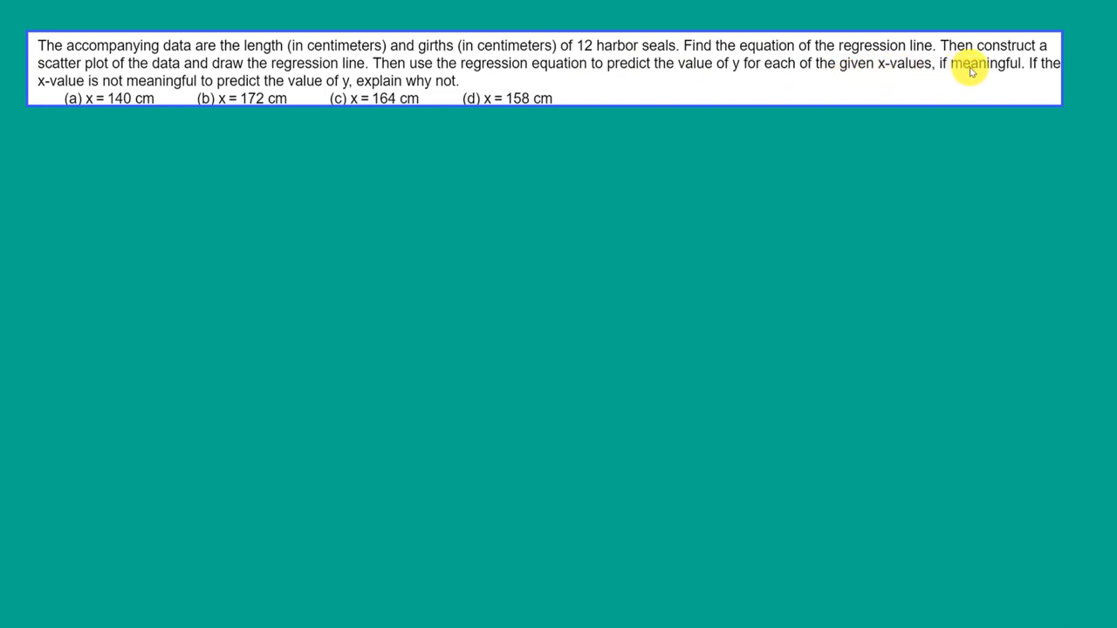
{"action": "mouse_move", "coordinate": [171, 80]}
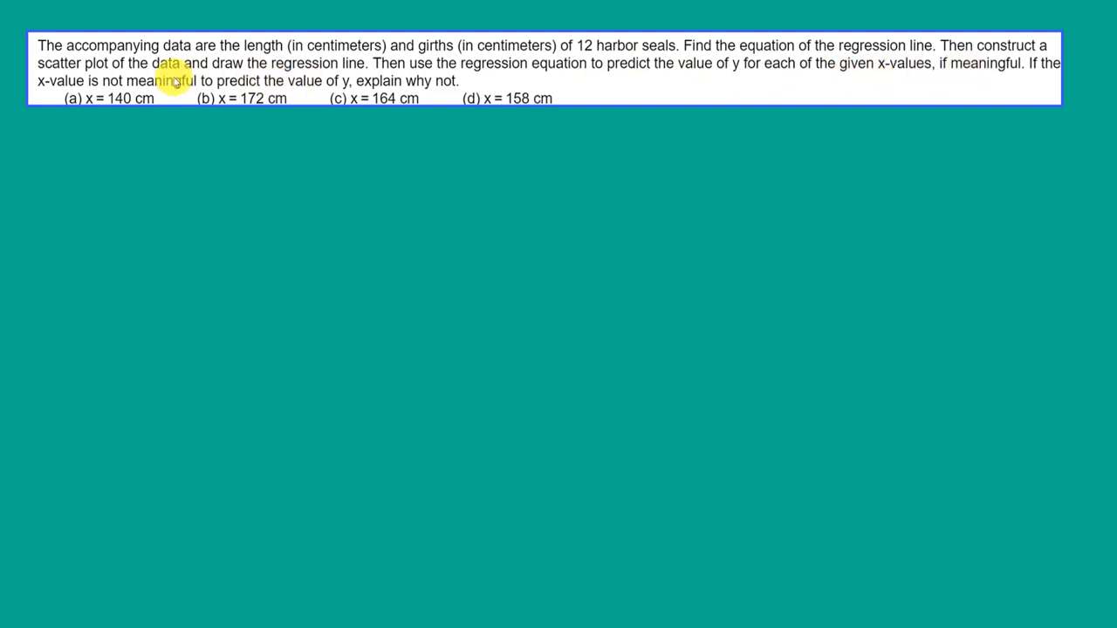
{"action": "mouse_move", "coordinate": [234, 80]}
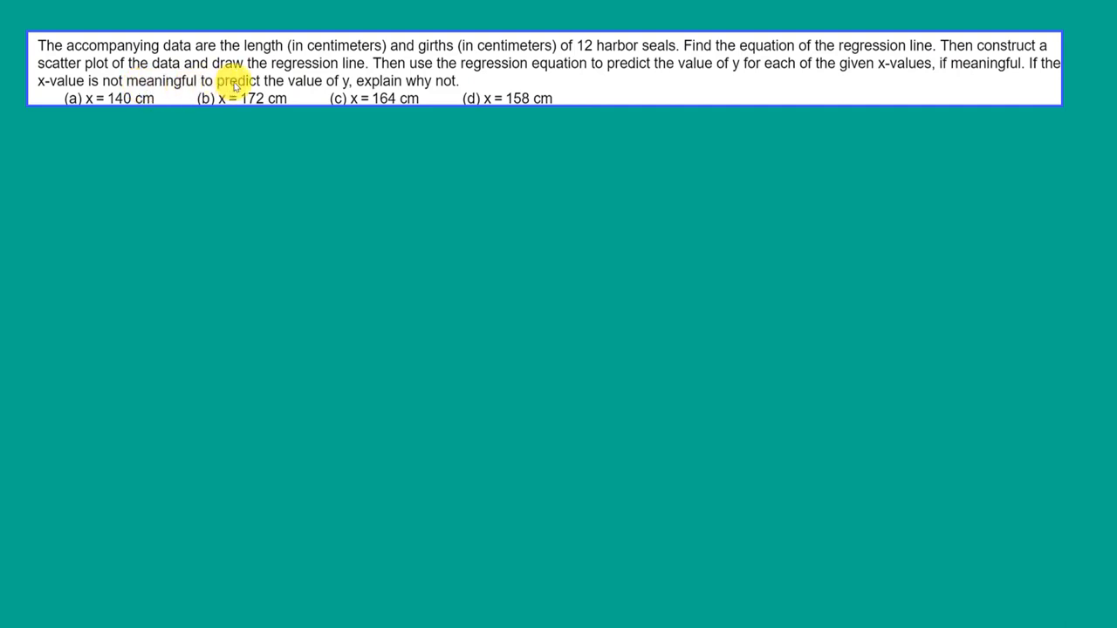
{"action": "mouse_move", "coordinate": [392, 80]}
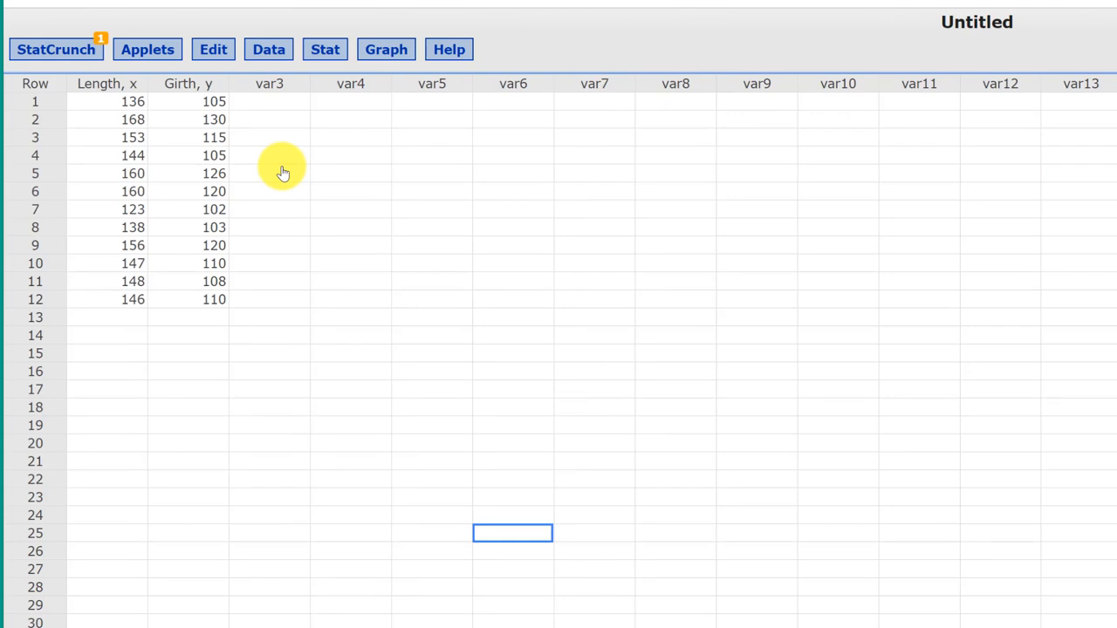
{"action": "mouse_move", "coordinate": [288, 155]}
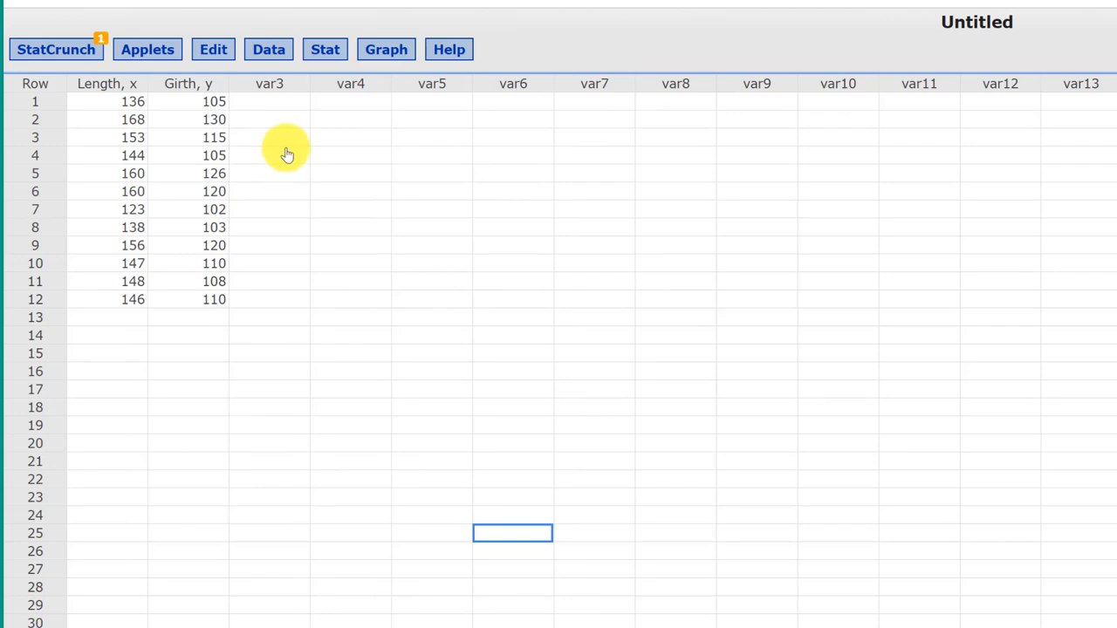
{"action": "mouse_move", "coordinate": [193, 130]}
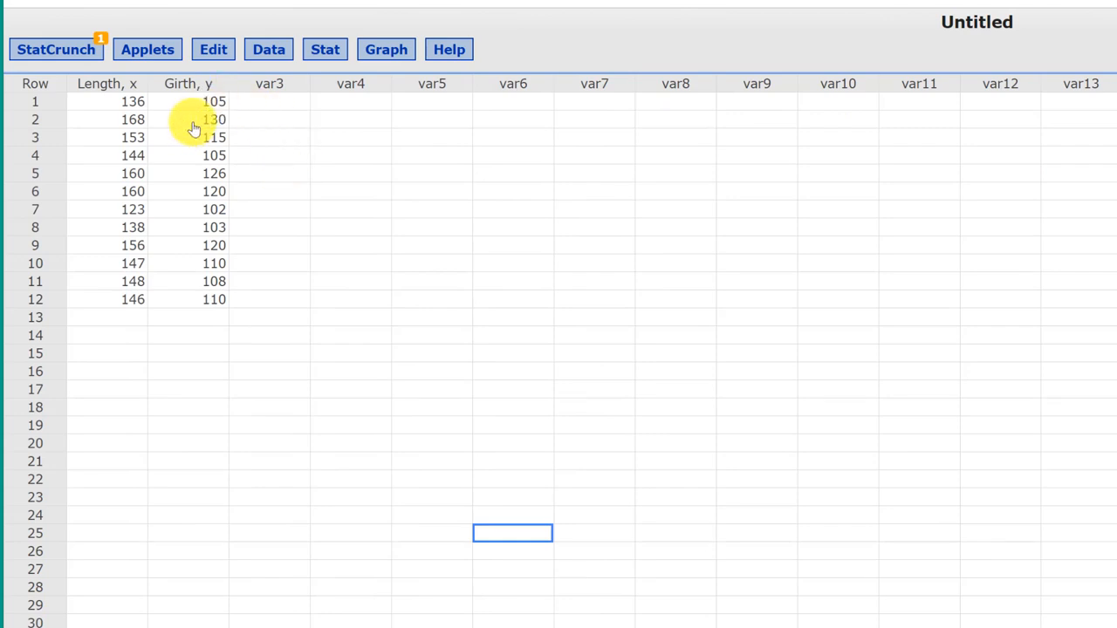
{"action": "mouse_move", "coordinate": [154, 85]}
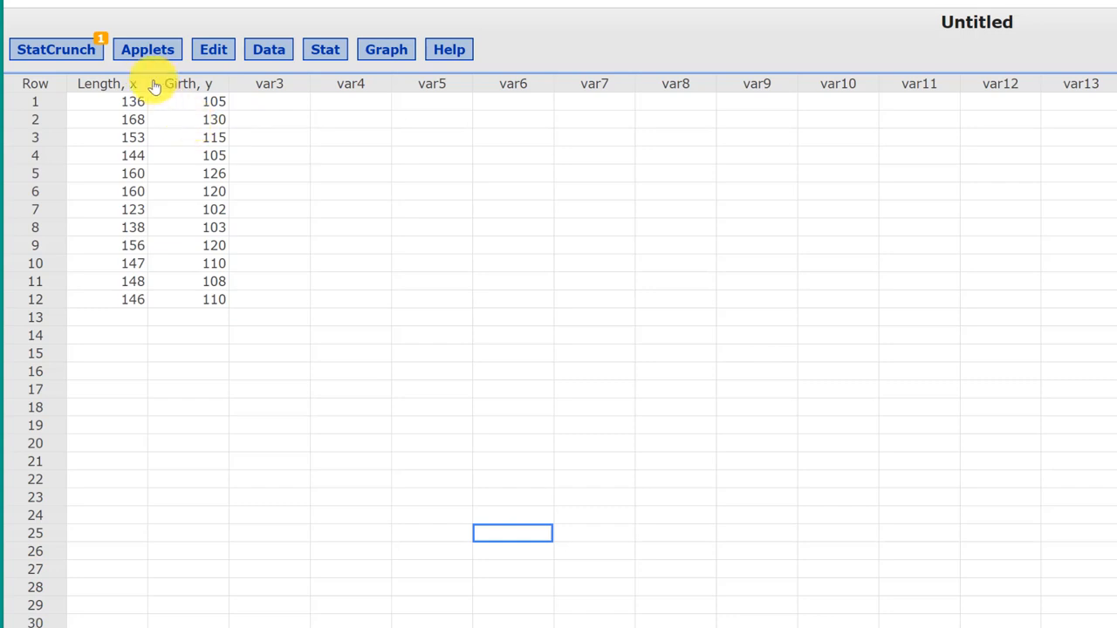
{"action": "left_click", "coordinate": [202, 84]}
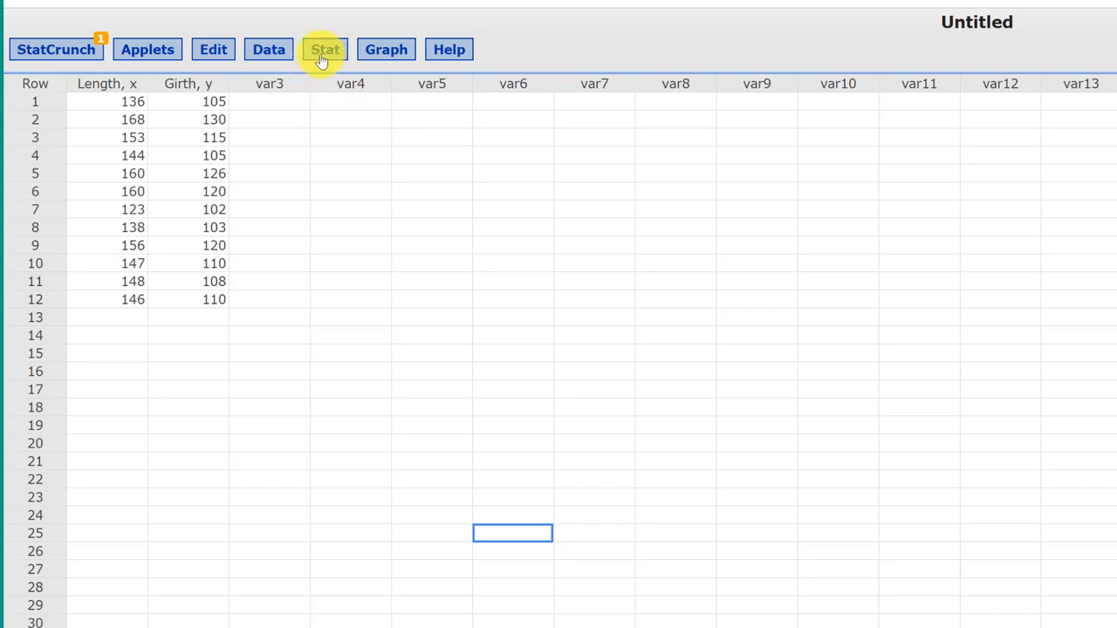
{"action": "mouse_move", "coordinate": [105, 281]}
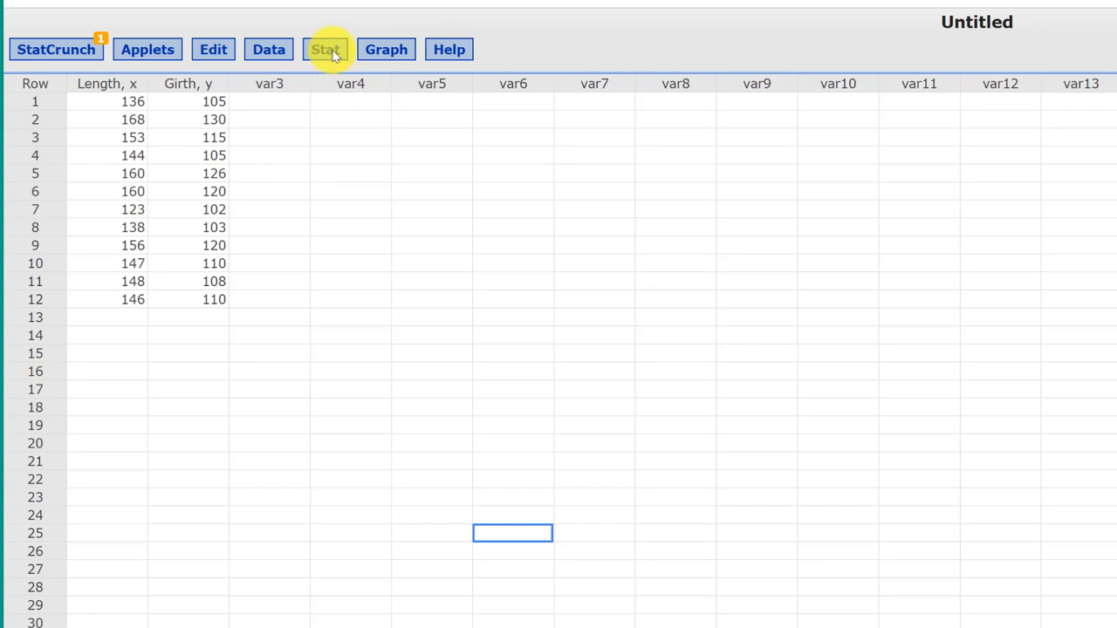
{"action": "left_click", "coordinate": [325, 49]}
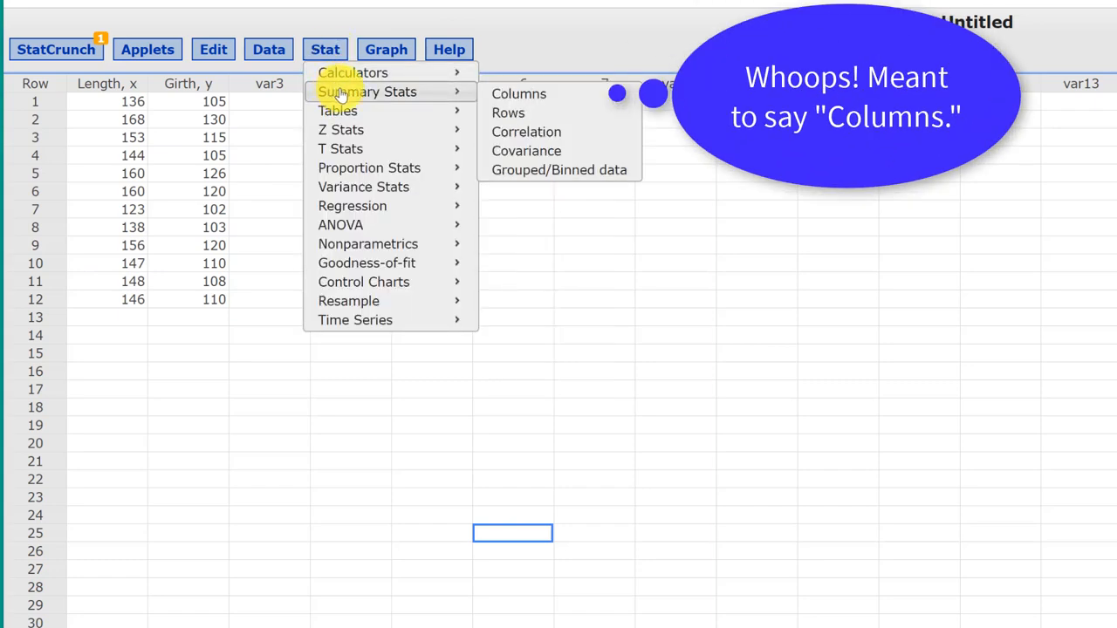
{"action": "left_click", "coordinate": [518, 94]}
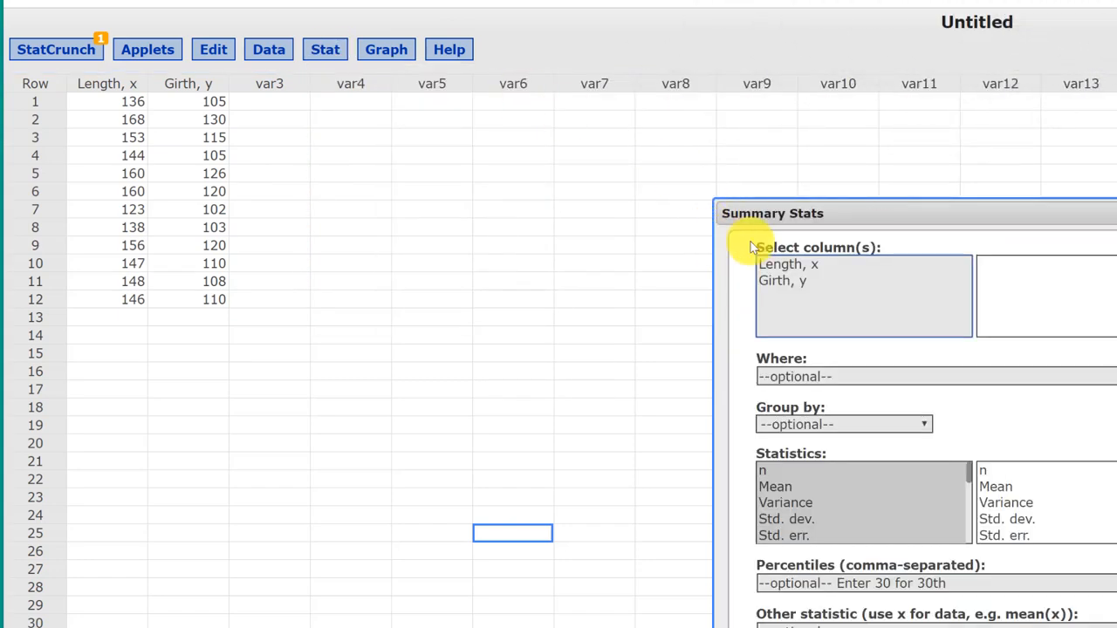
{"action": "left_click", "coordinate": [789, 263]}
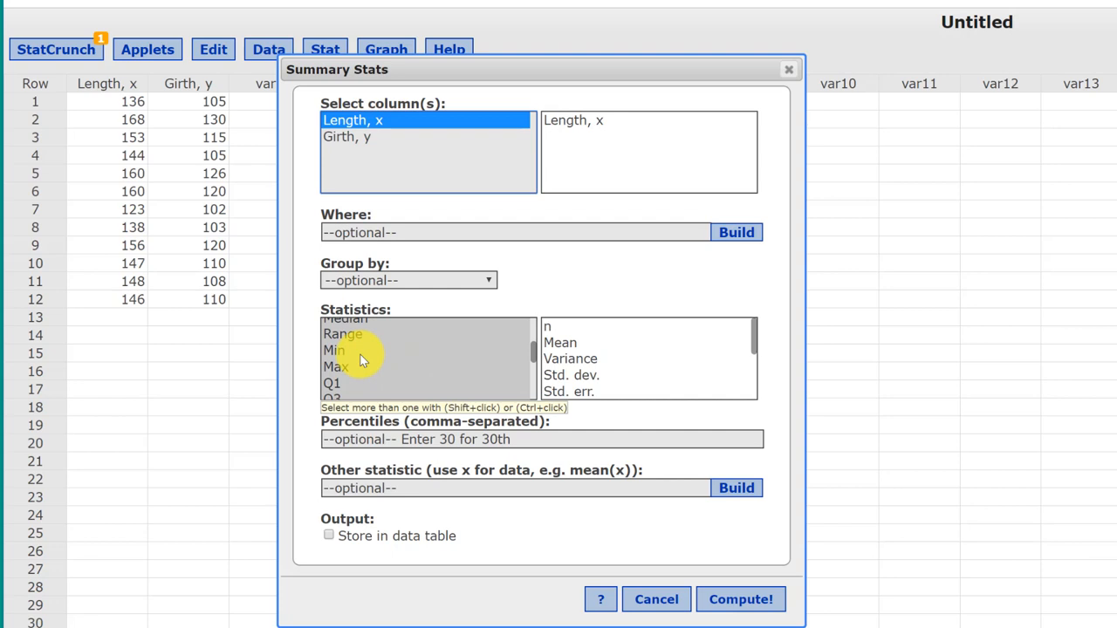
{"action": "left_click", "coordinate": [335, 349]}
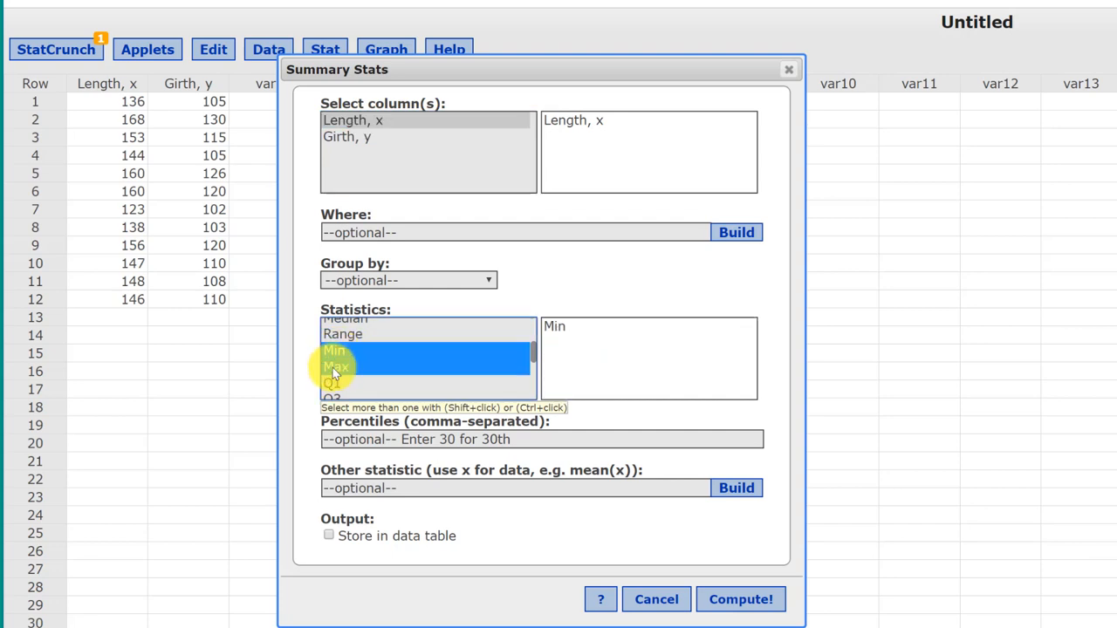
{"action": "left_click", "coordinate": [335, 366]}
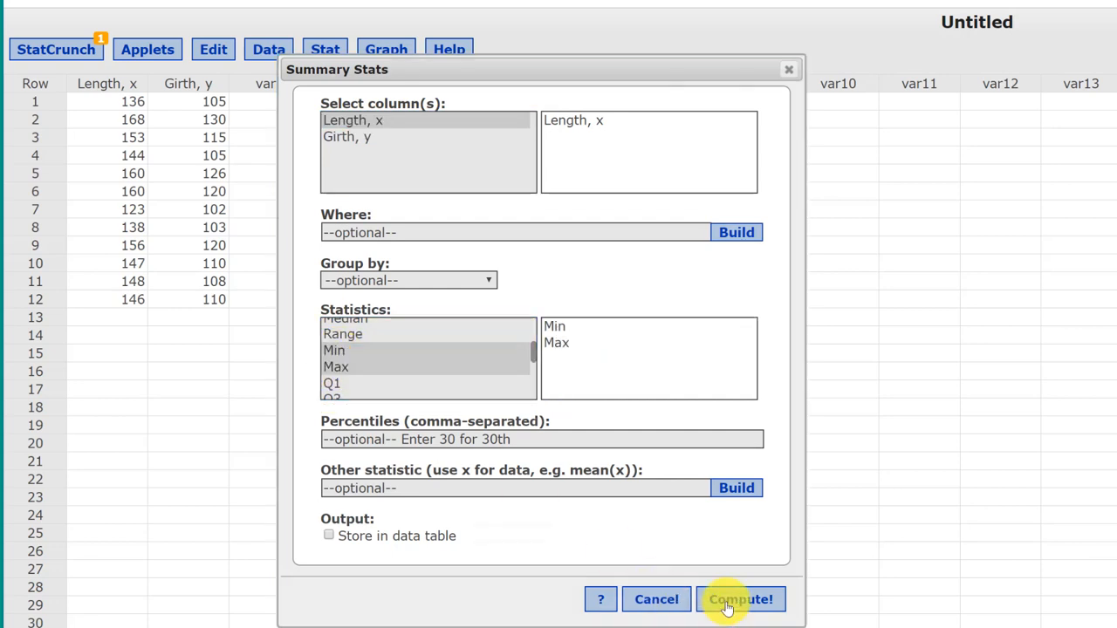
{"action": "left_click", "coordinate": [740, 601]}
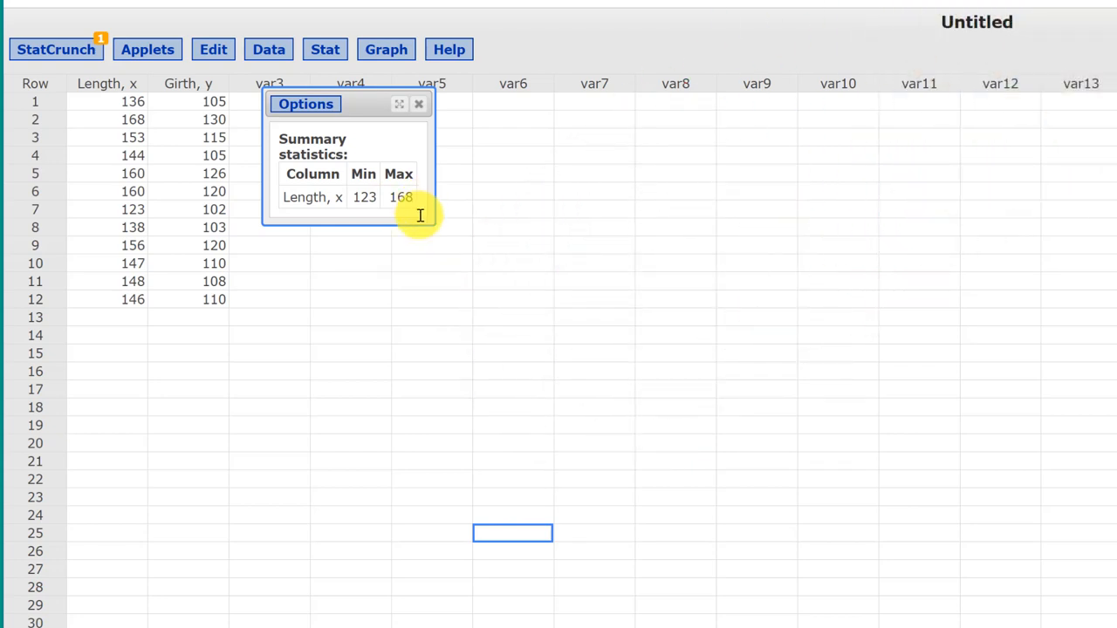
{"action": "mouse_move", "coordinate": [325, 49]}
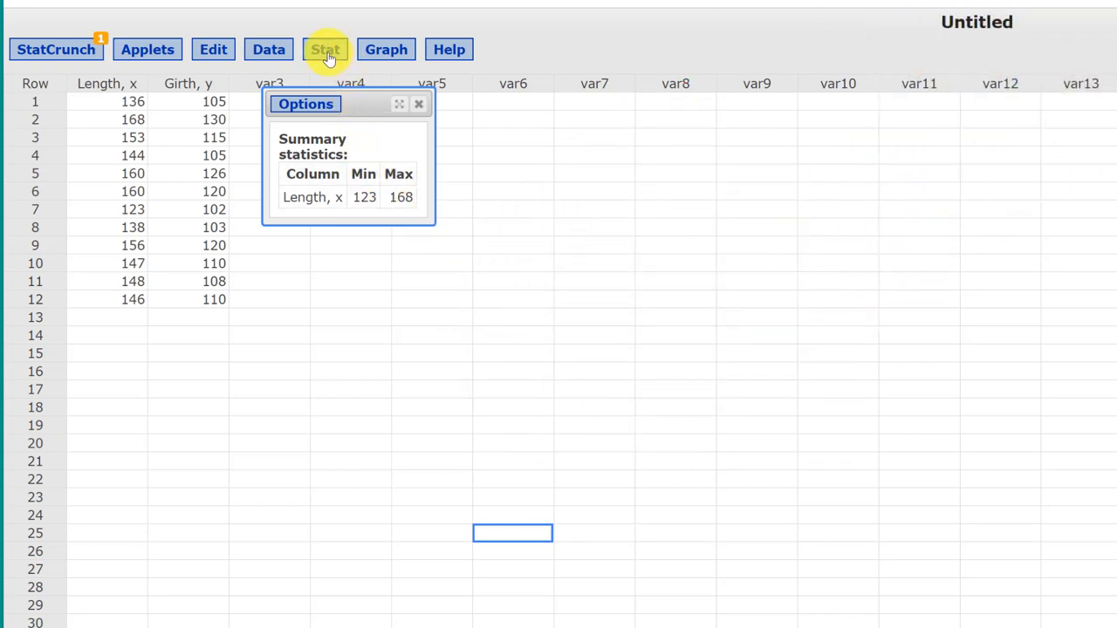
Step: Start Simple Linear Regression with Length, x as X variable and Girth, y as Y variable
{"action": "left_click", "coordinate": [325, 49]}
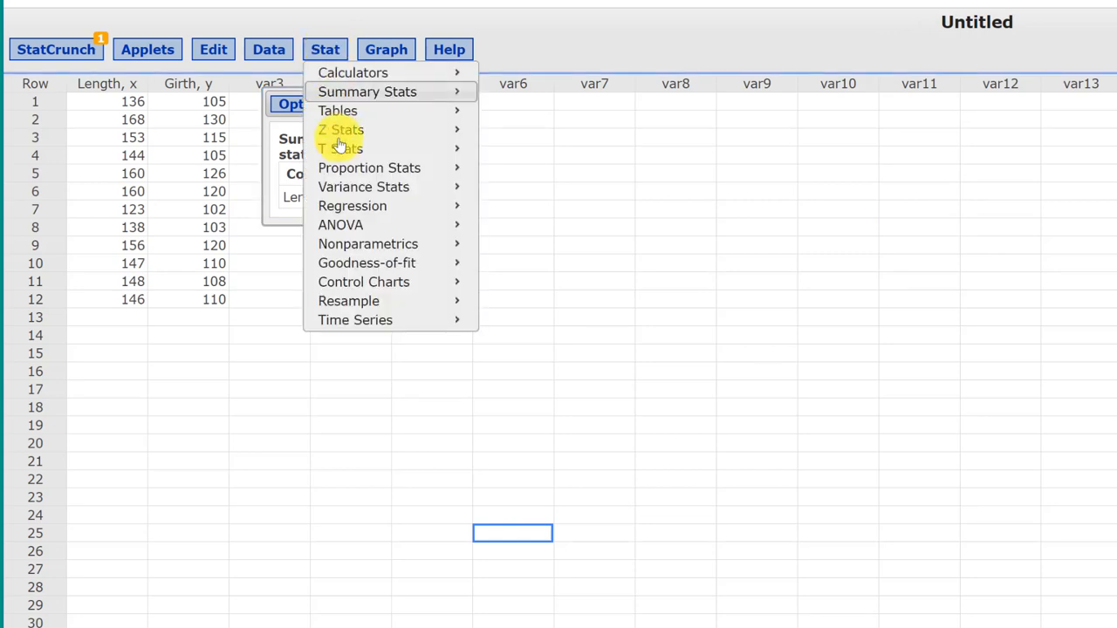
{"action": "mouse_move", "coordinate": [353, 206]}
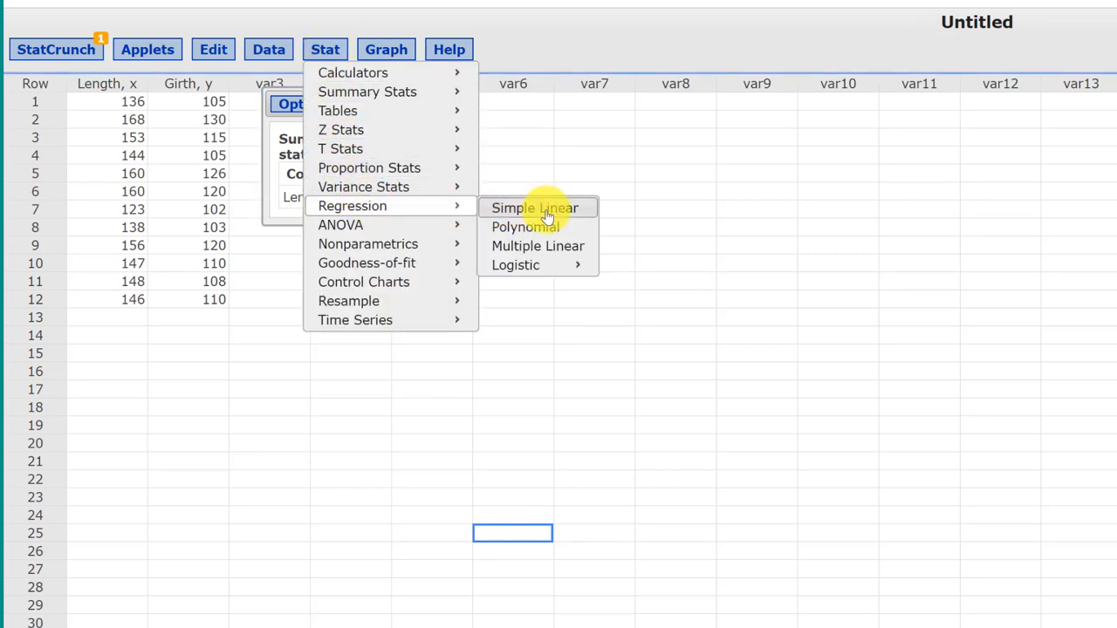
{"action": "left_click", "coordinate": [534, 208]}
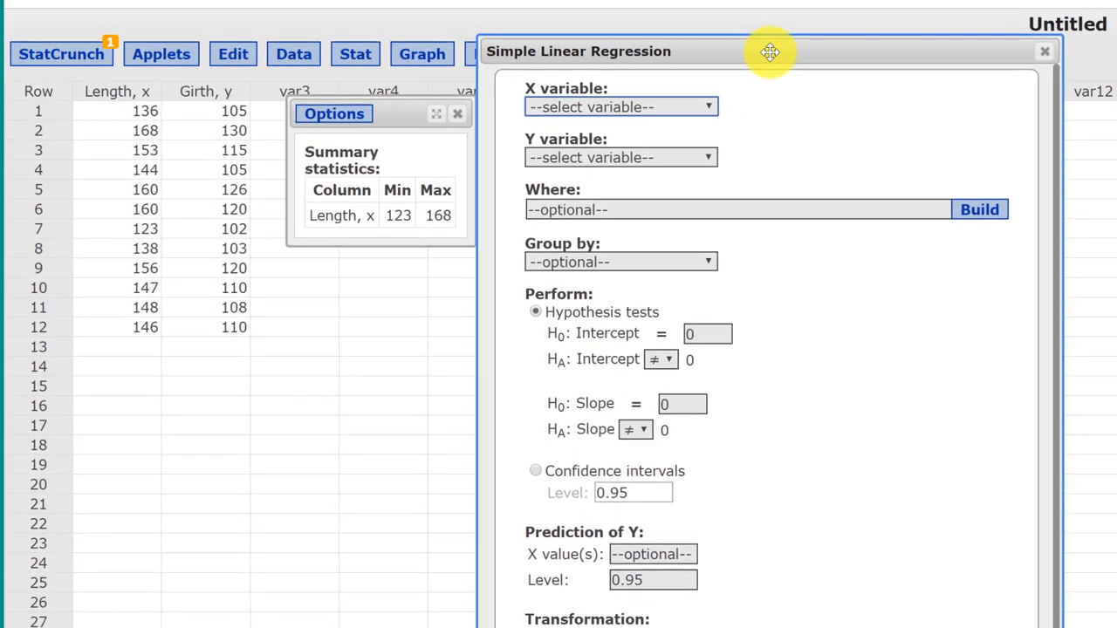
{"action": "mouse_move", "coordinate": [782, 108]}
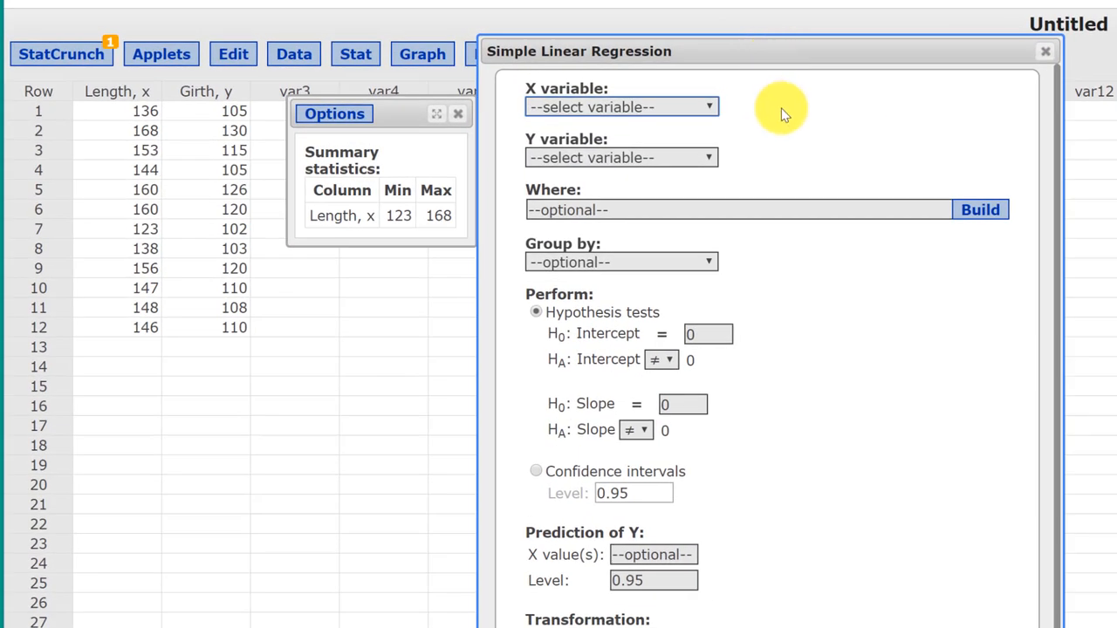
{"action": "left_click", "coordinate": [621, 106]}
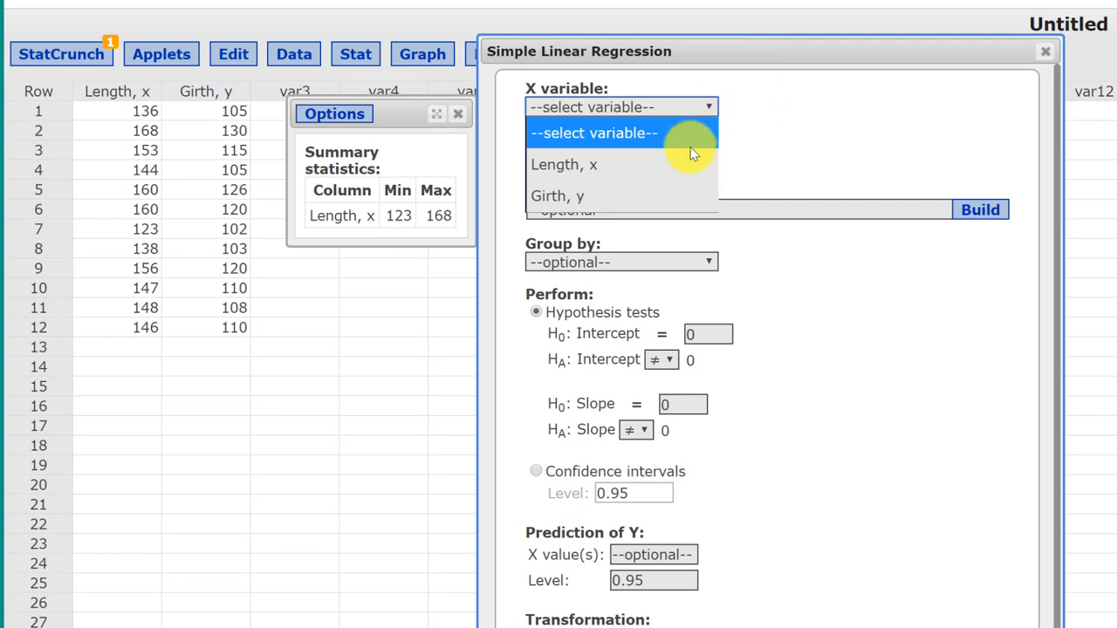
{"action": "left_click", "coordinate": [562, 164]}
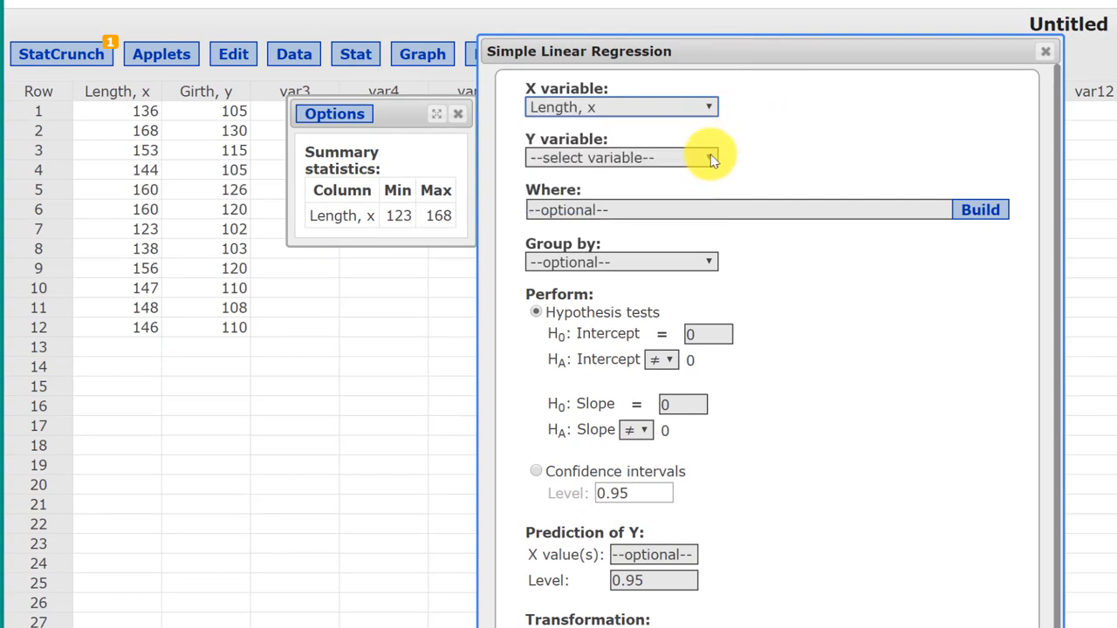
{"action": "left_click", "coordinate": [621, 157]}
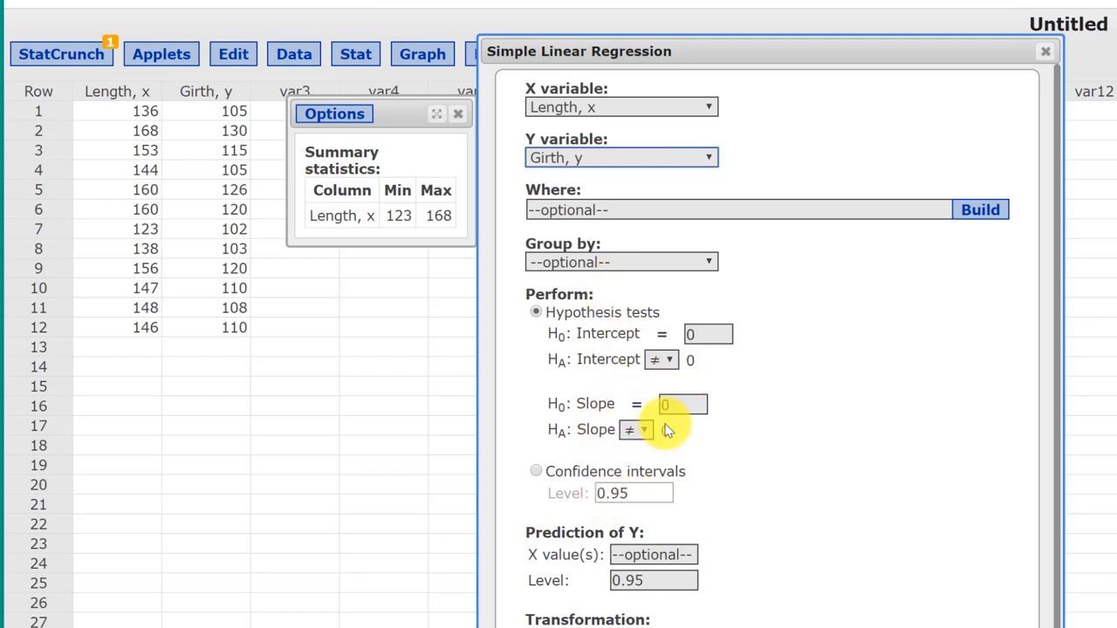
{"action": "left_click", "coordinate": [681, 404]}
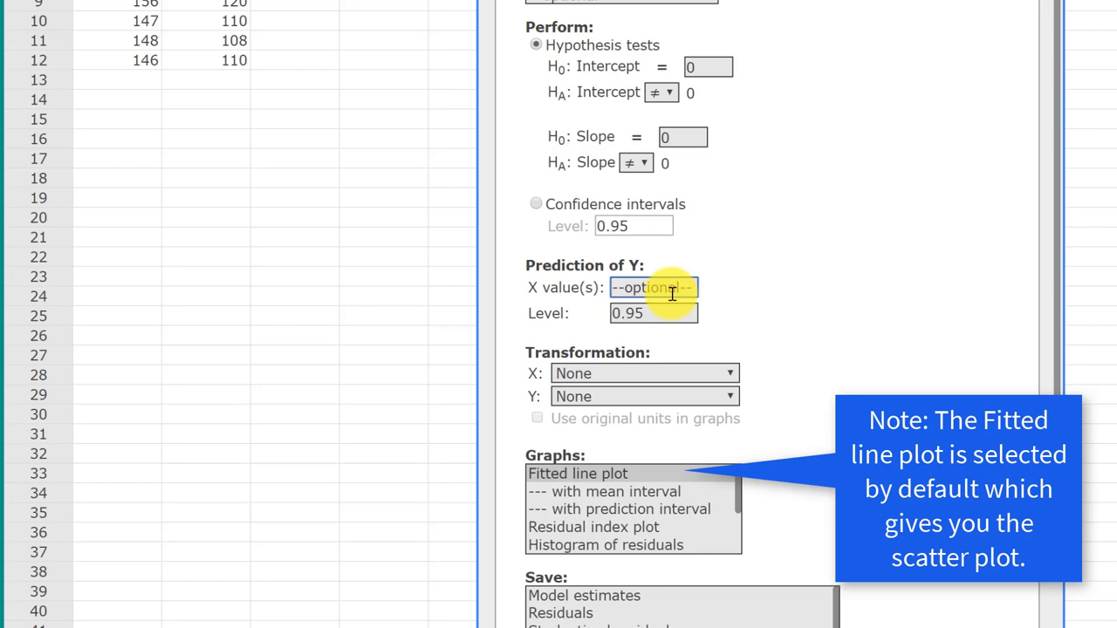
Step: Enter prediction X values 140, 172, 164, 158 in the Prediction of Y box
{"action": "type", "text": "140,"}
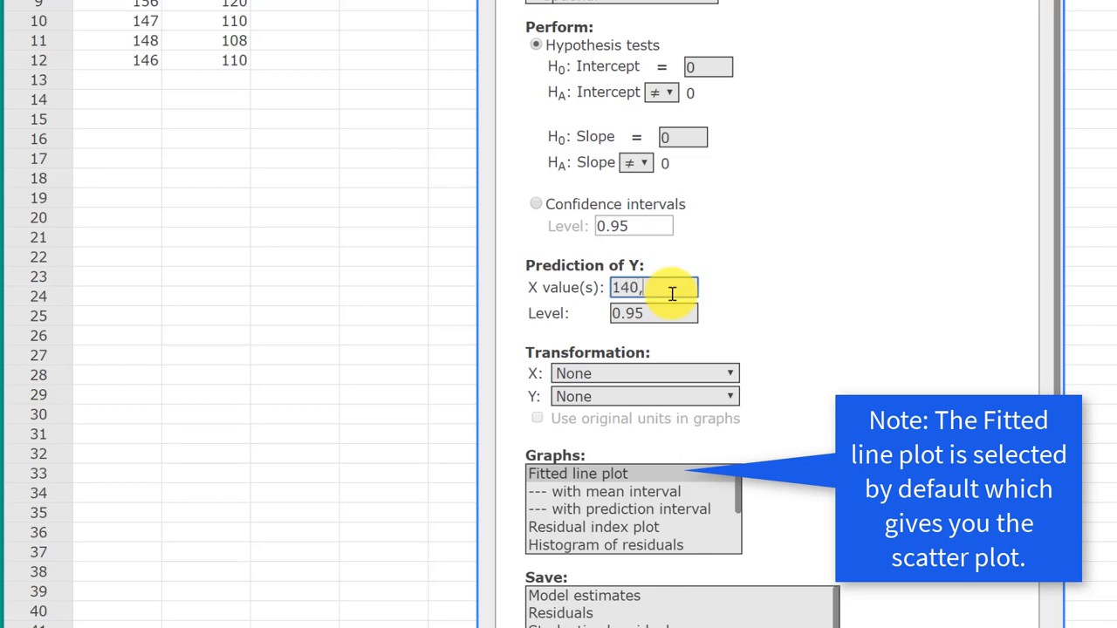
{"action": "type", "text": "17"}
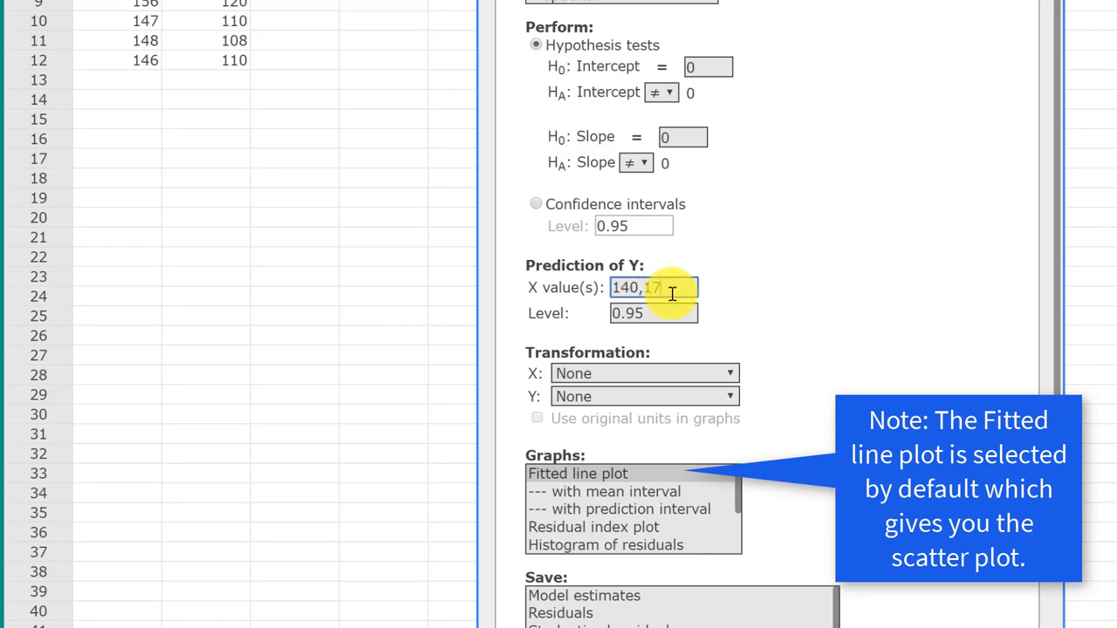
{"action": "type", "text": "2"}
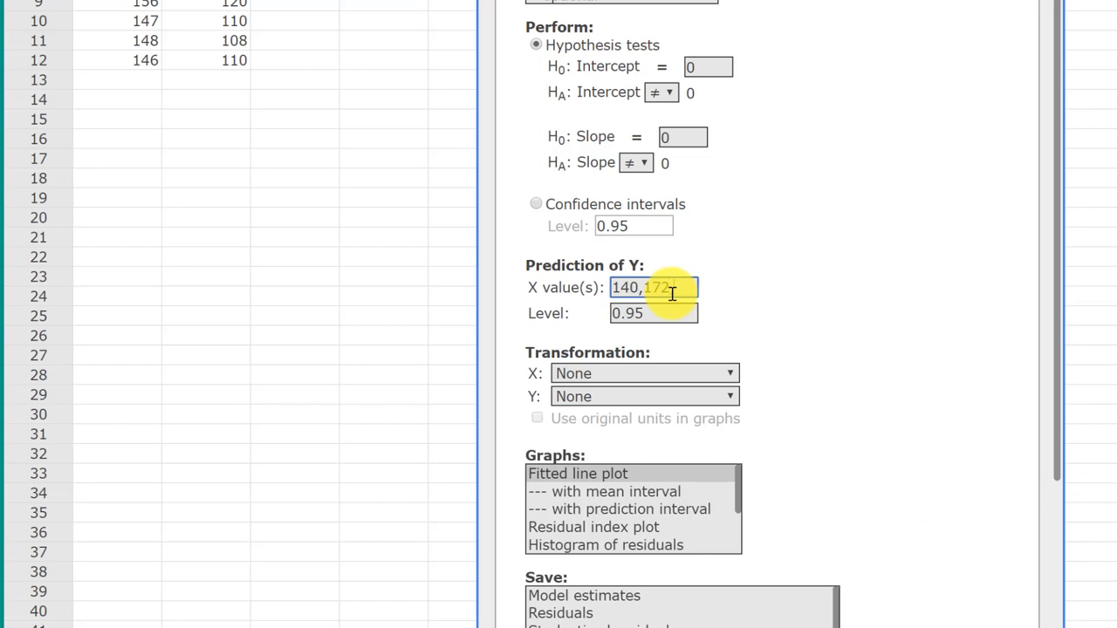
{"action": "type", "text": ",64"}
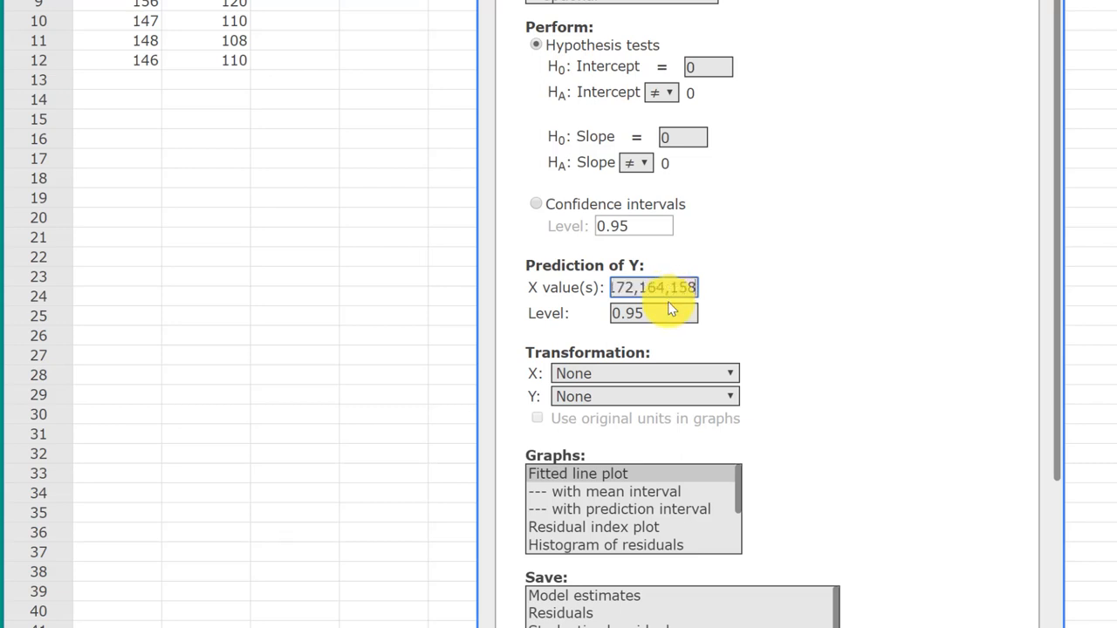
{"action": "left_click", "coordinate": [653, 315]}
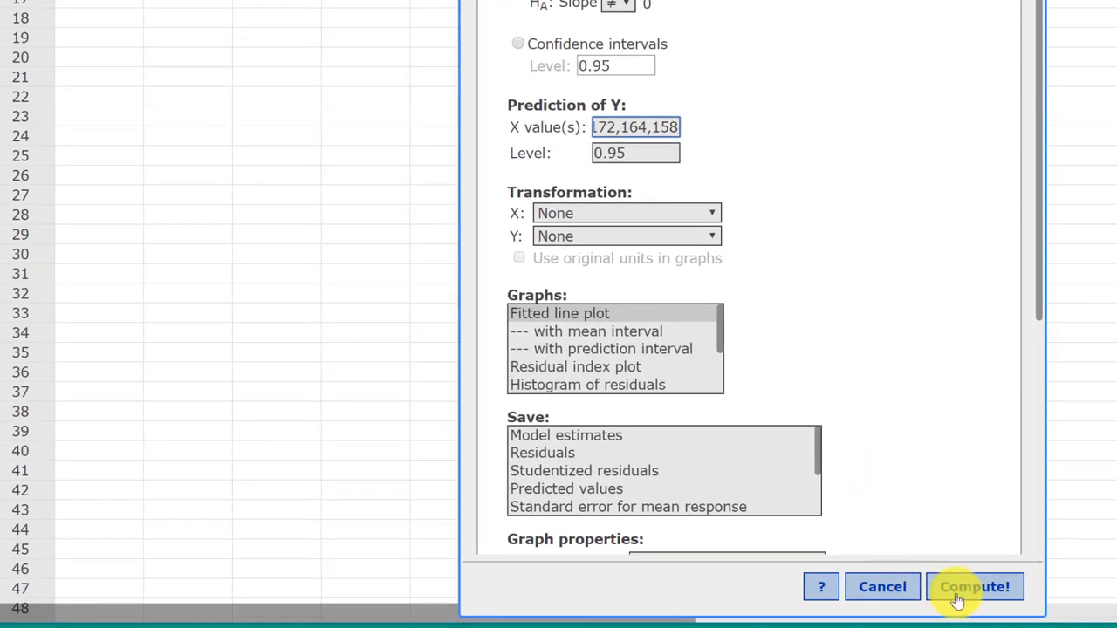
Step: Compute the regression, yielding Girth, y = 9.7589897 + 0.69527382 Length, x
{"action": "left_click", "coordinate": [974, 587]}
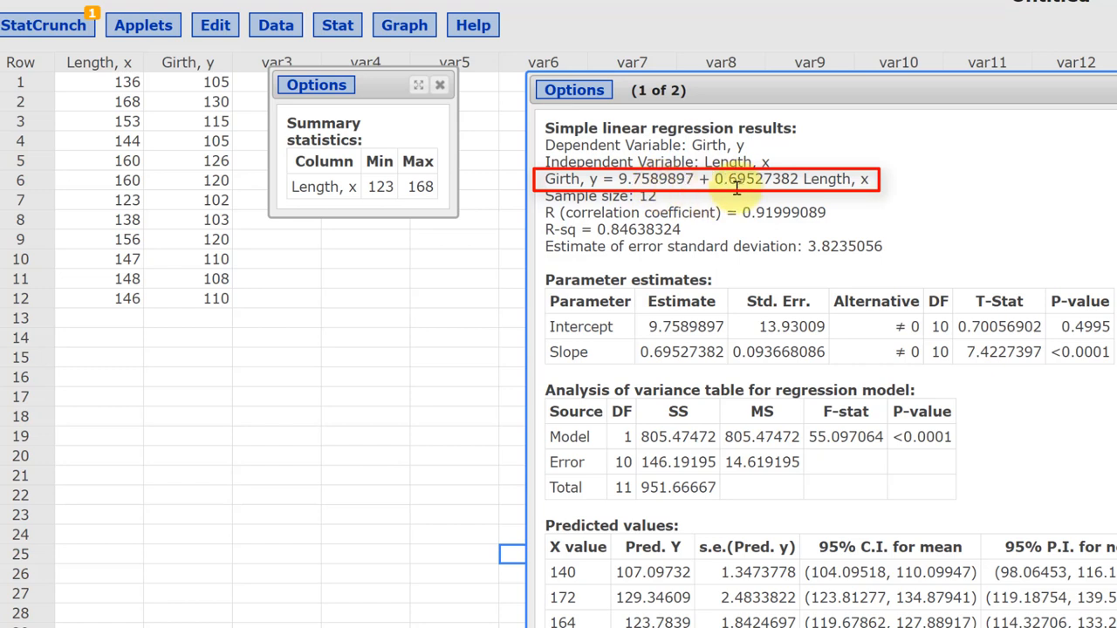
{"action": "mouse_move", "coordinate": [817, 178]}
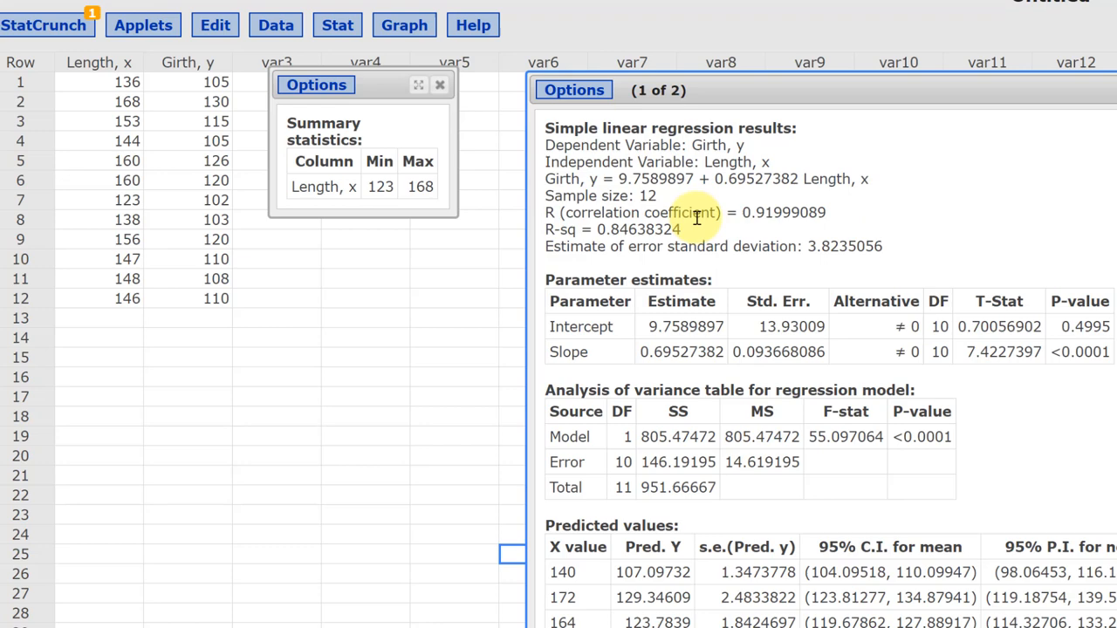
{"action": "mouse_move", "coordinate": [782, 220]}
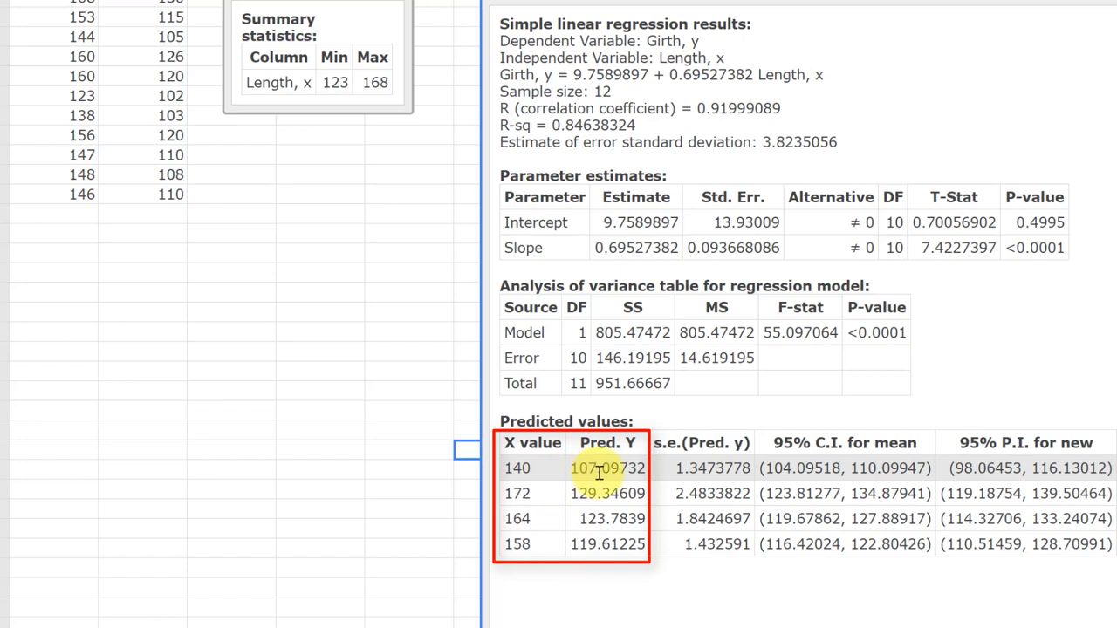
{"action": "mouse_move", "coordinate": [603, 472]}
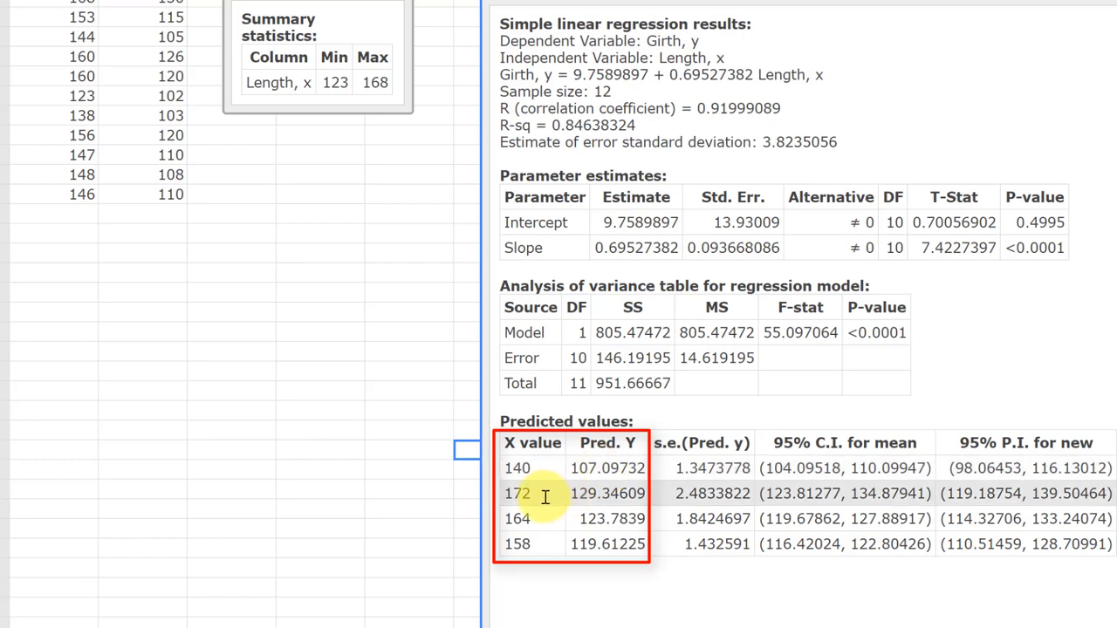
{"action": "mouse_move", "coordinate": [419, 171]}
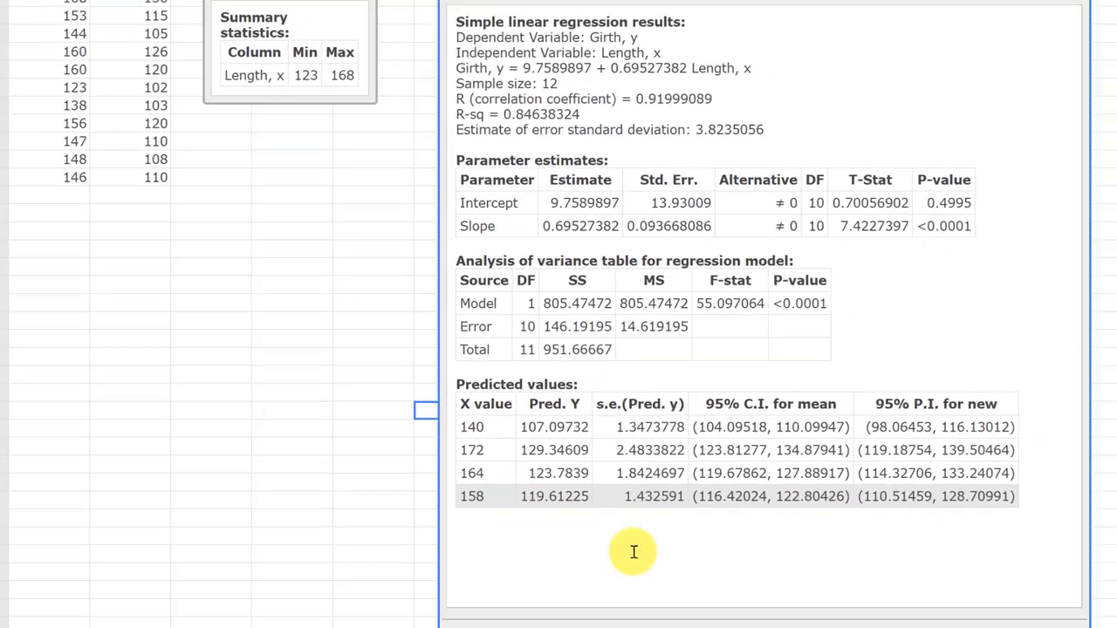
Step: Show the fitted line plot of Girth against Length and move its window left
{"action": "left_click", "coordinate": [918, 562]}
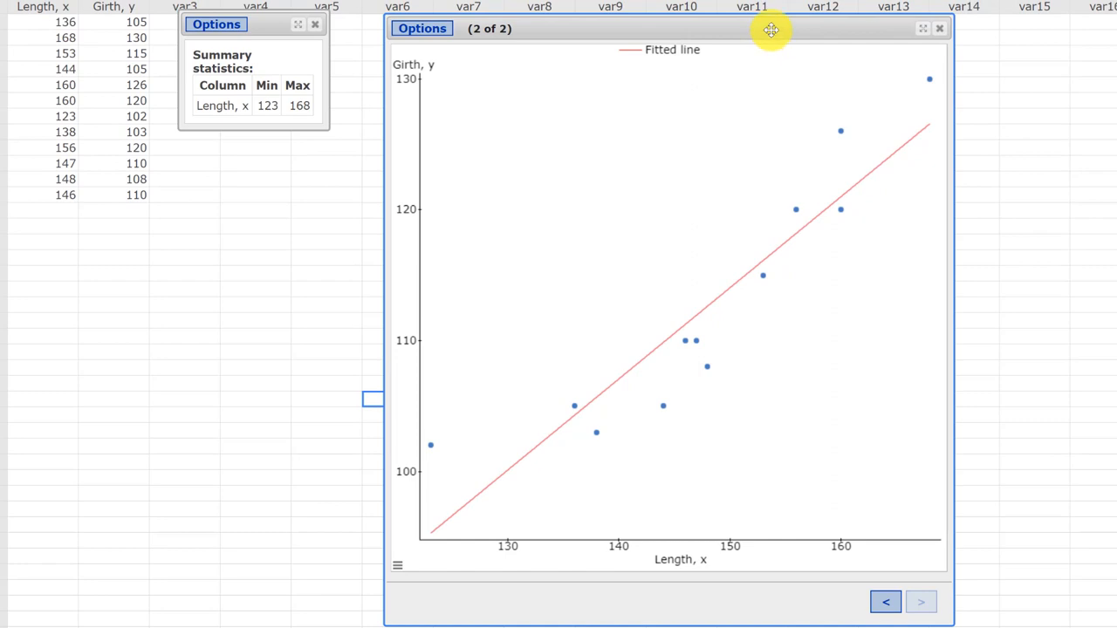
{"action": "left_click_drag", "start_coordinate": [771, 28], "coordinate": [638, 385]}
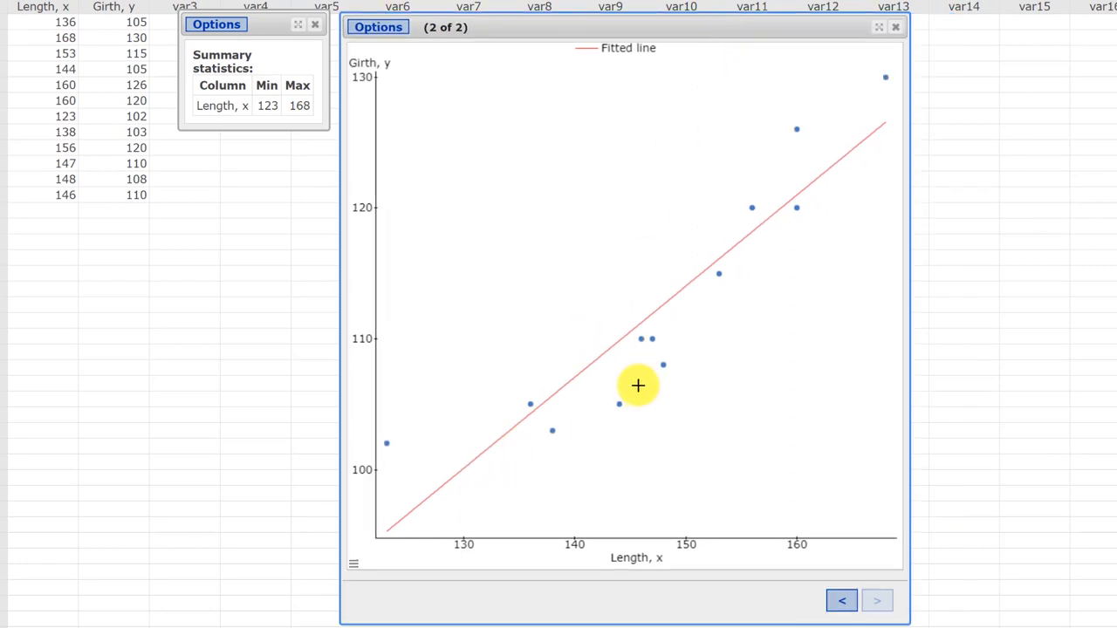
{"action": "mouse_move", "coordinate": [801, 234]}
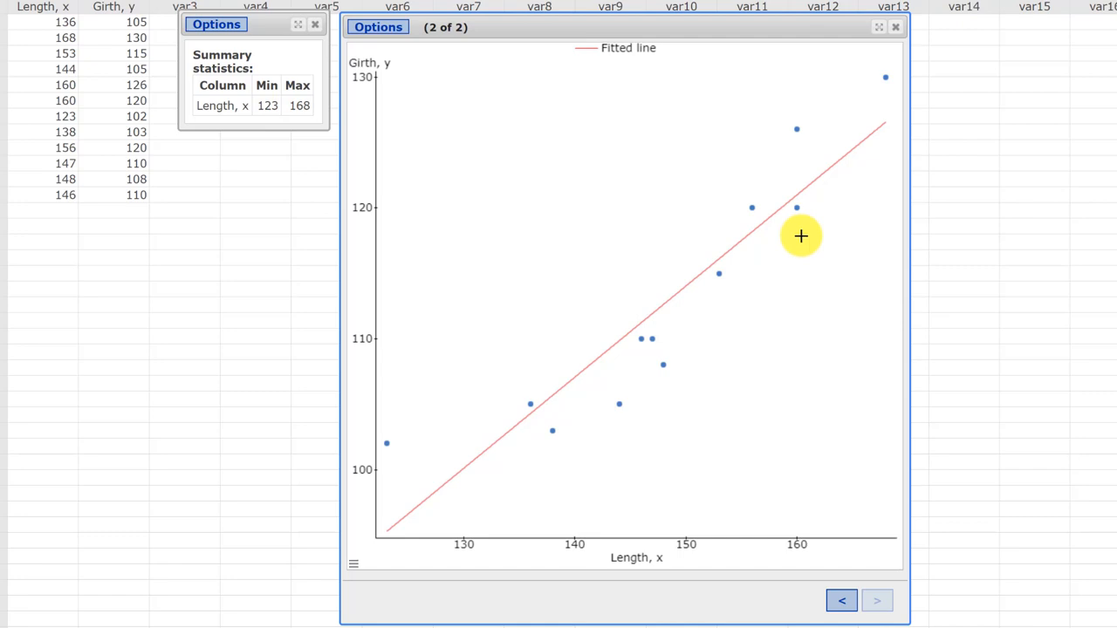
{"action": "mouse_move", "coordinate": [385, 534]}
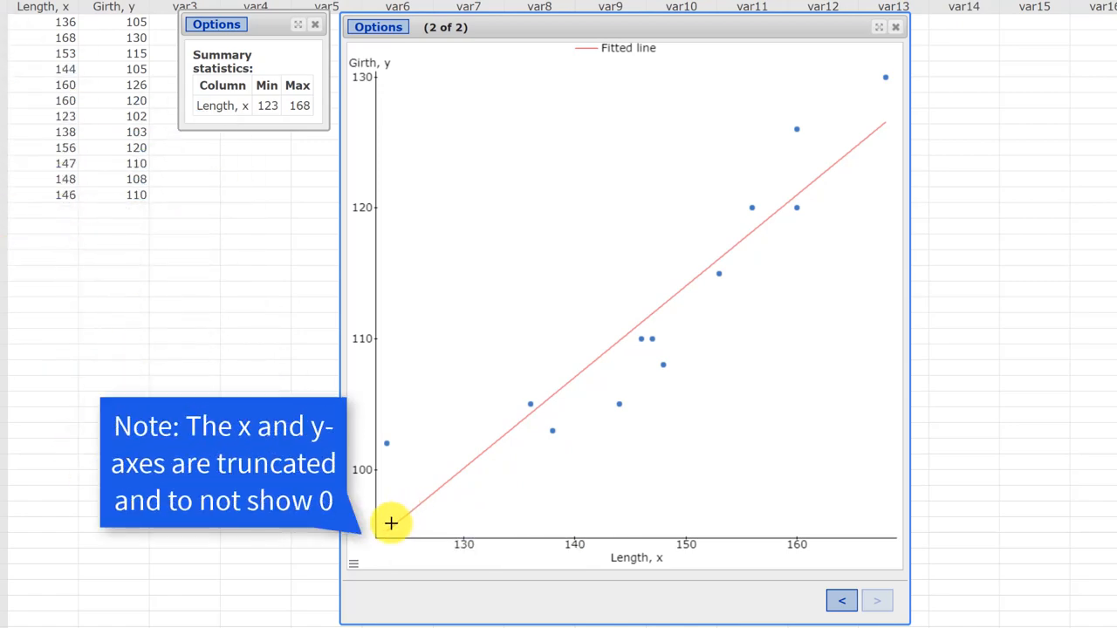
{"action": "mouse_move", "coordinate": [552, 419]}
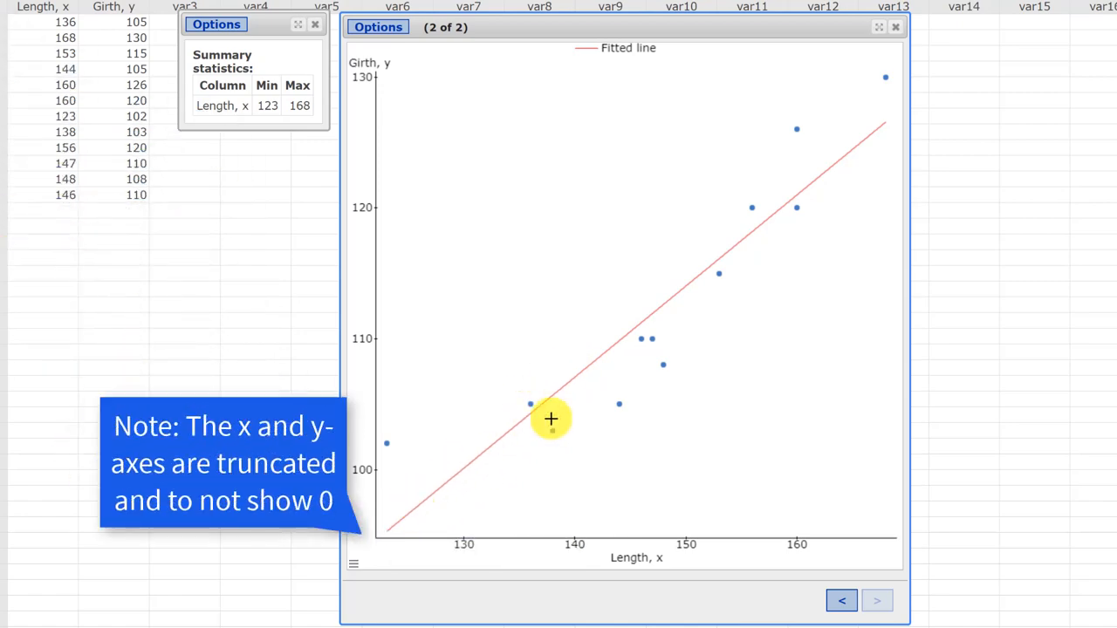
{"action": "mouse_move", "coordinate": [398, 436]}
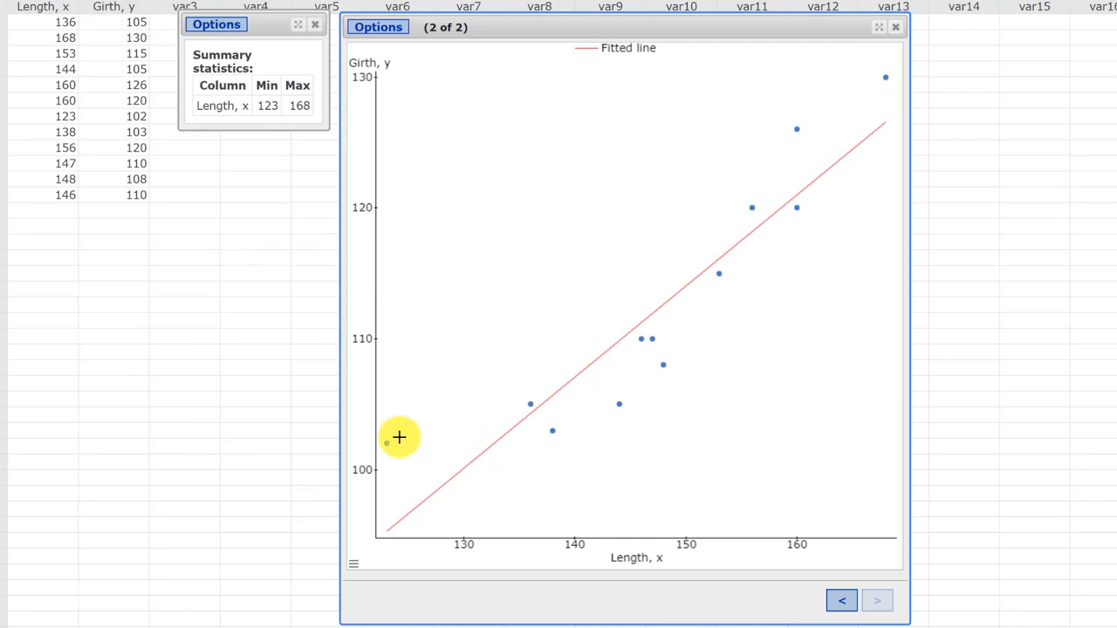
{"action": "mouse_move", "coordinate": [637, 293]}
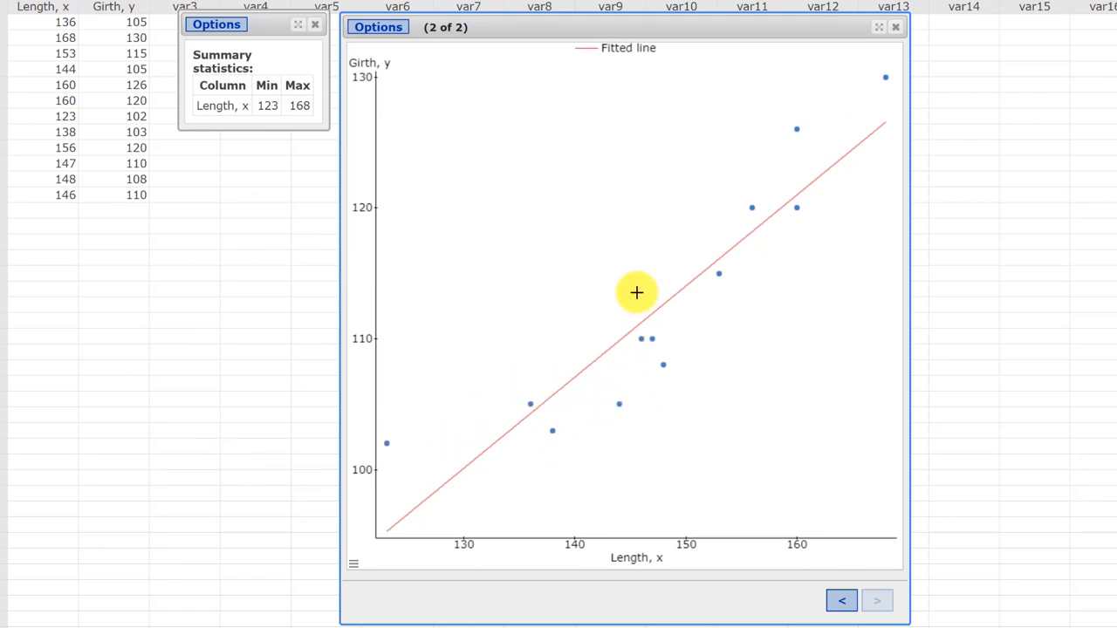
{"action": "mouse_move", "coordinate": [838, 125]}
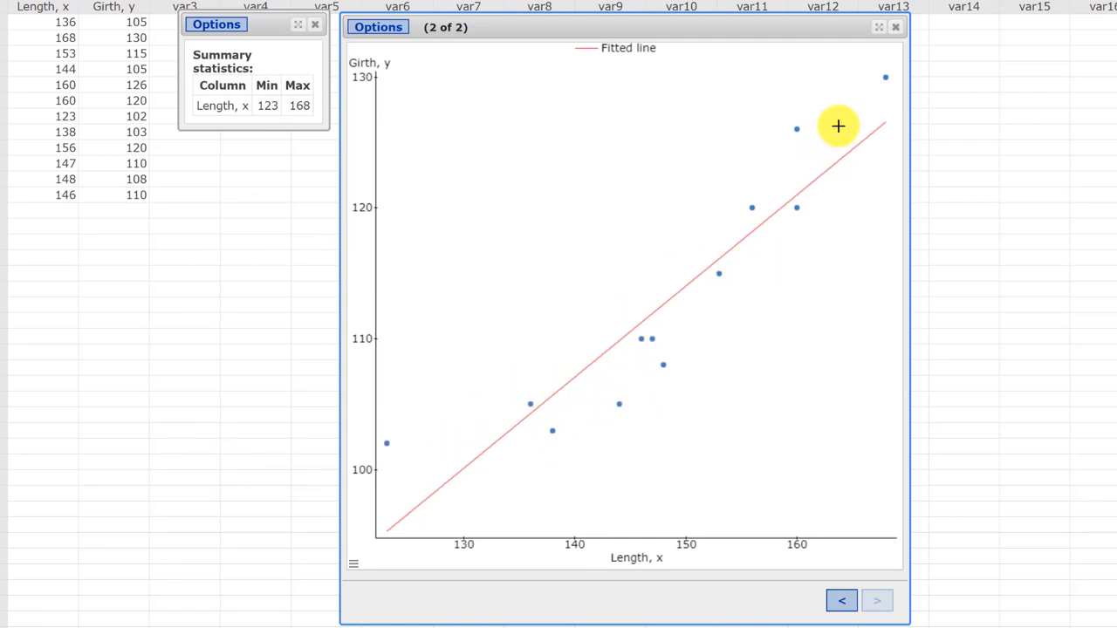